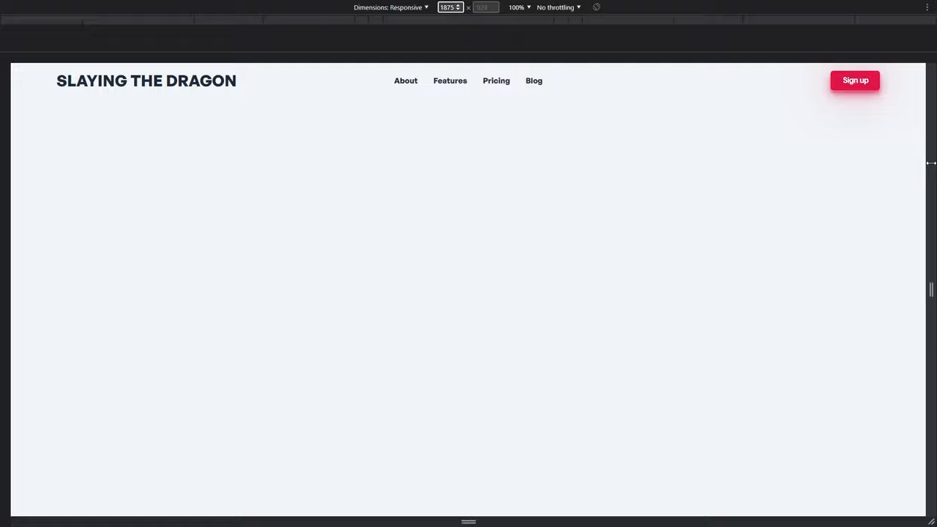
Resize the Slaying the Dragon responsive preview from 1875 px to about 1241 px.
left_click_drag(929, 163, 775, 184)
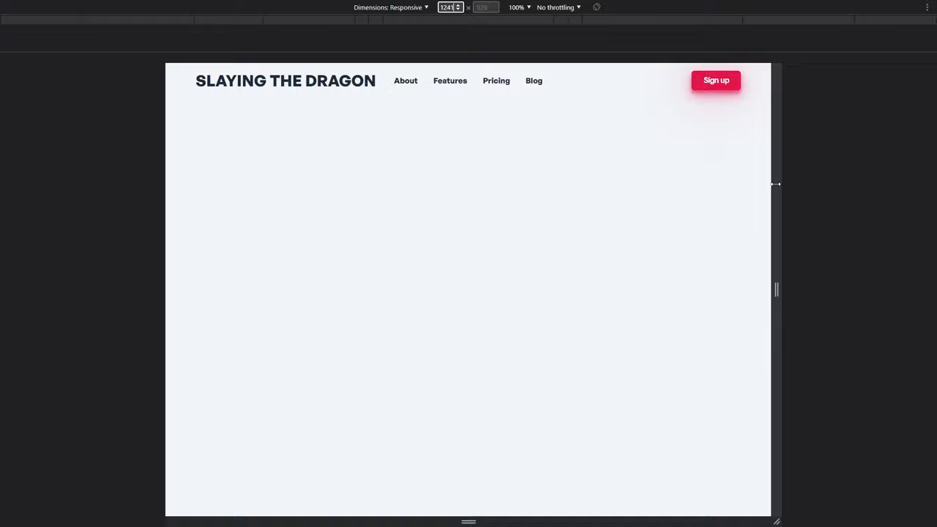
left_click_drag(775, 183, 870, 171)
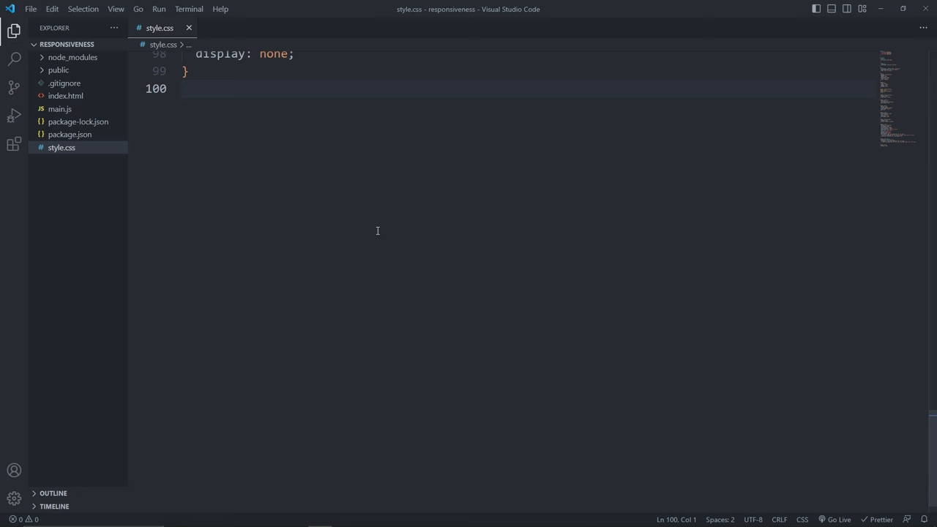
type("@media ()")
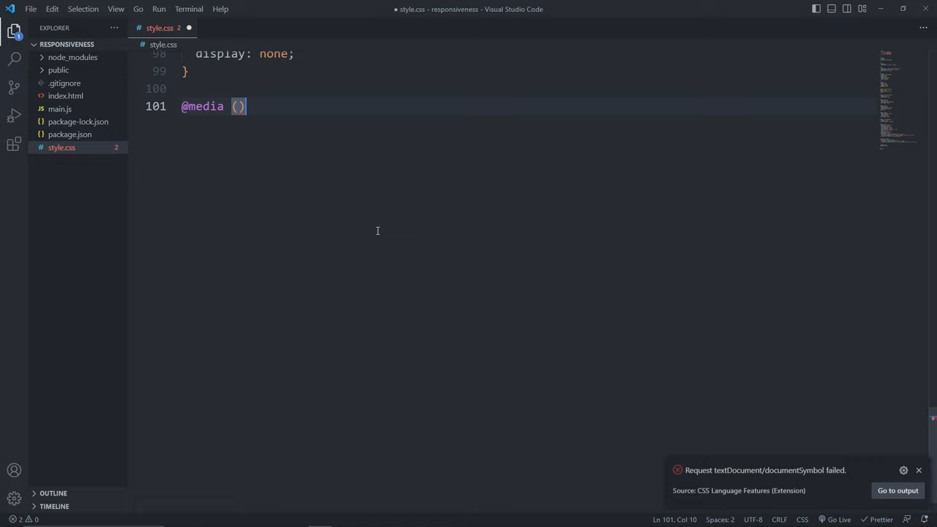
type("{}")
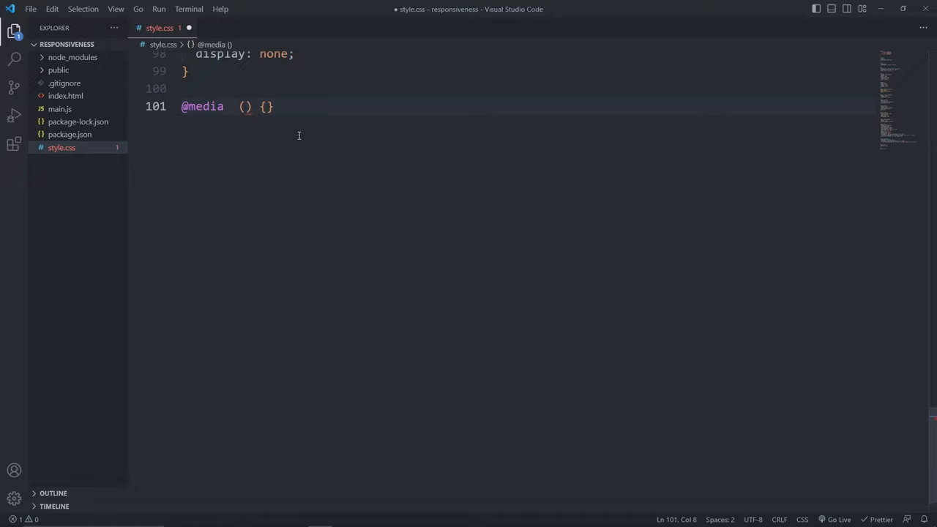
type("scr")
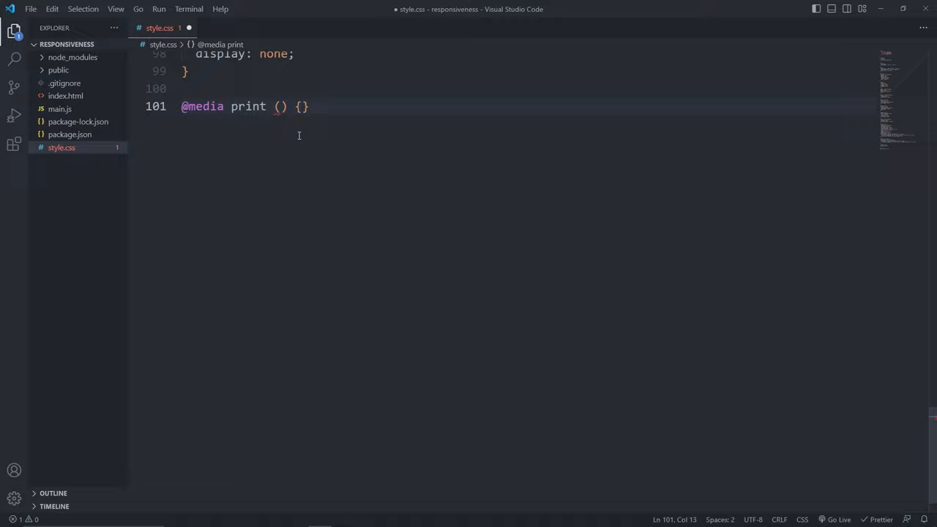
type("all")
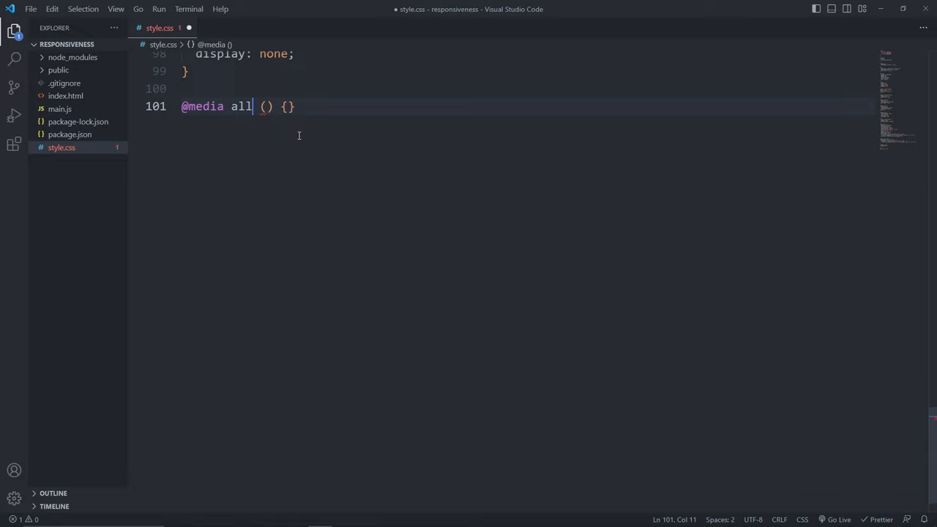
key("Backspace")
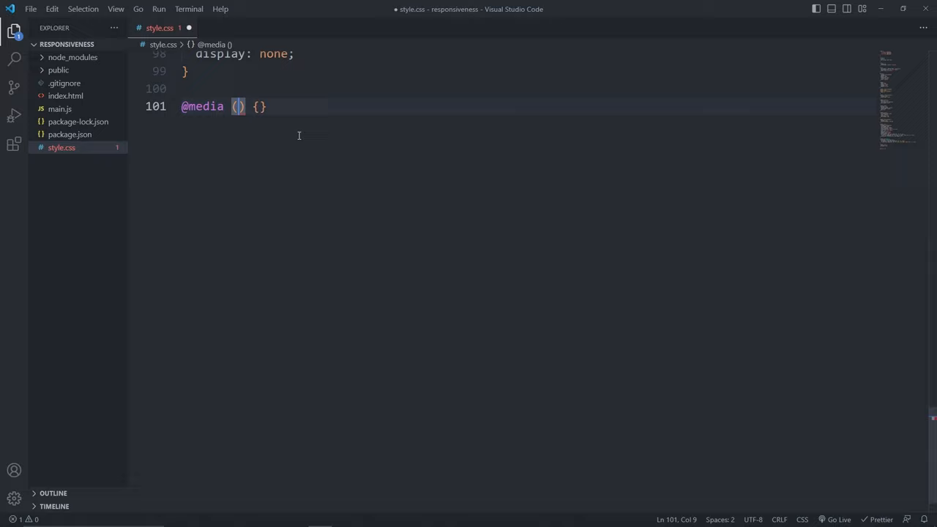
Fill the media rule's condition with max-width: 1231px.
type("max-width")
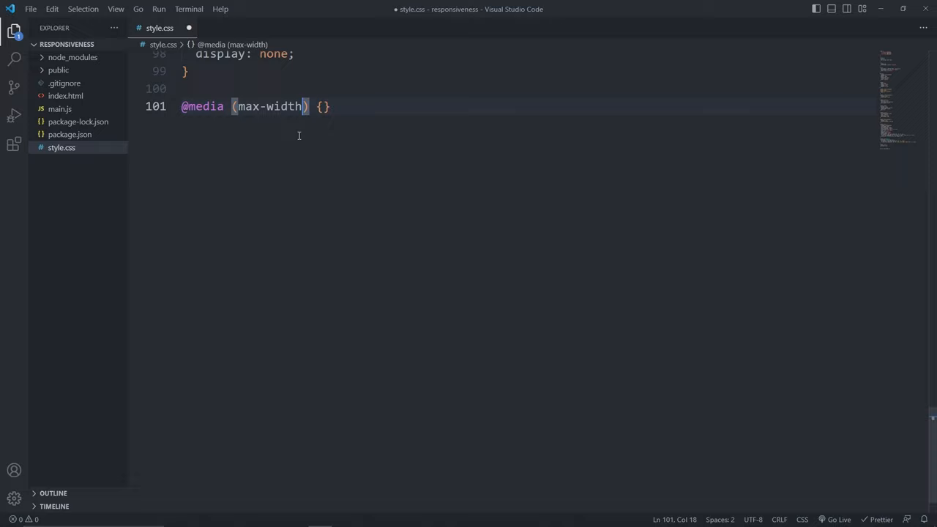
type(": 1231px")
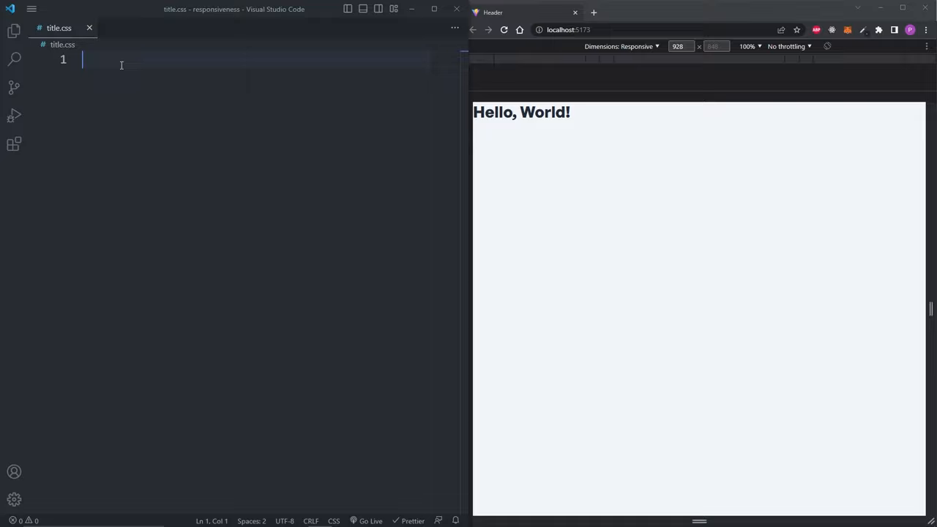
type("@media () {}")
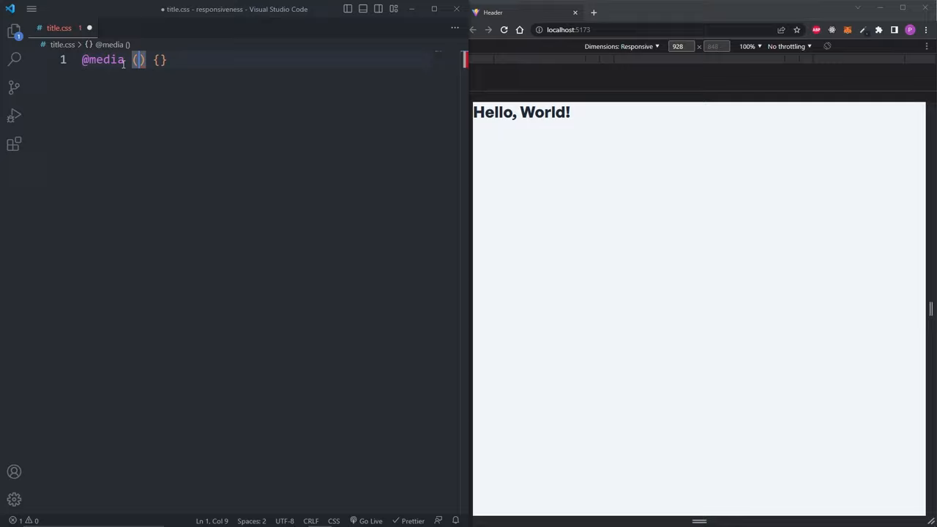
type("max-width: 500px")
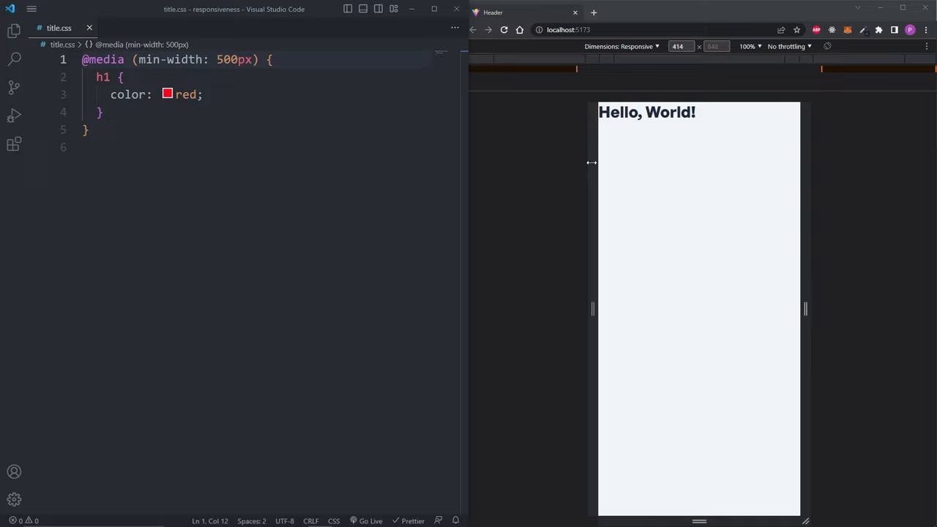
Shrink the preview to about 414 px, then widen it to 880 and 928 px.
left_click_drag(591, 163, 594, 165)
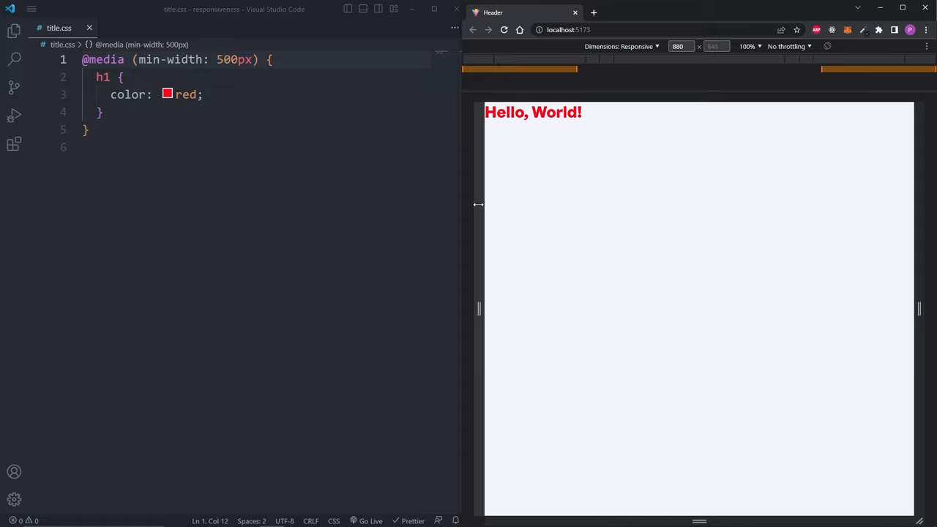
left_click_drag(478, 204, 467, 196)
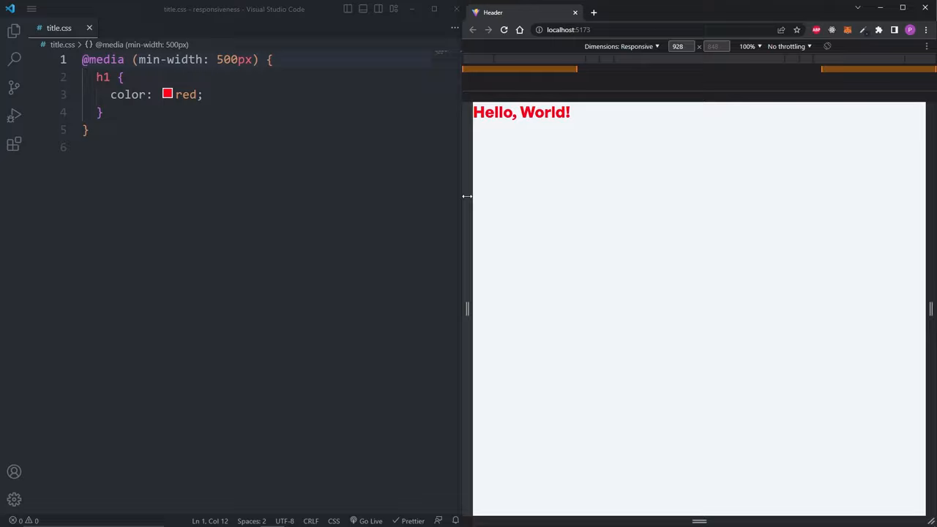
left_click_drag(466, 197, 502, 200)
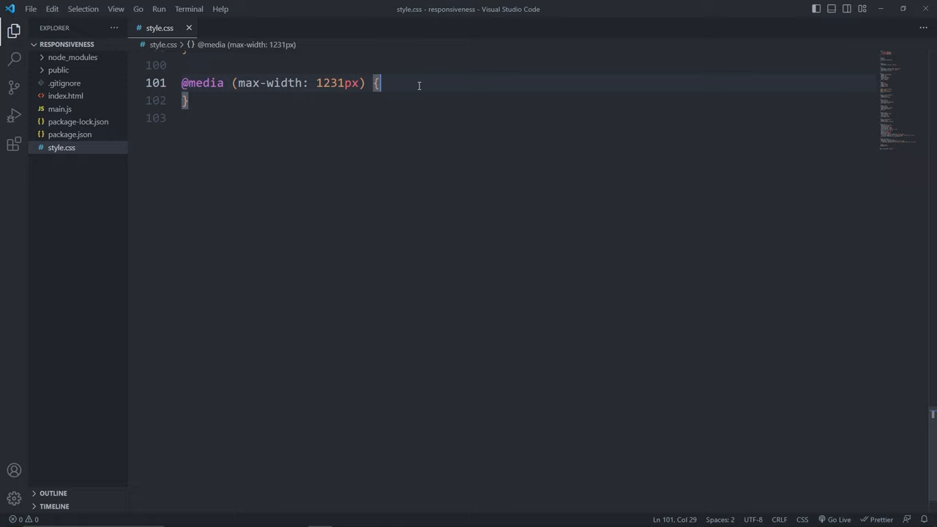
Set .header__title to 1.5rem and .header__link to 0.8rem inside the 1231px rule.
key("Enter")
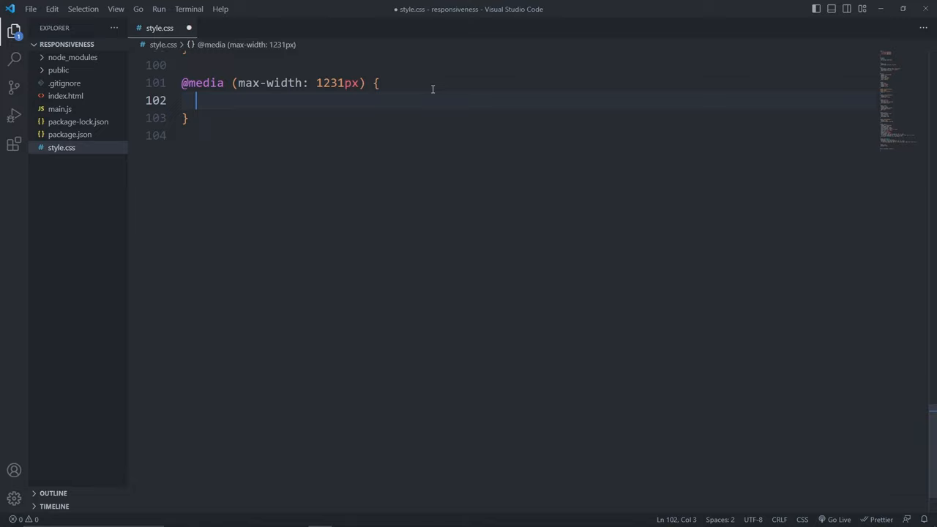
type(".header__title {")
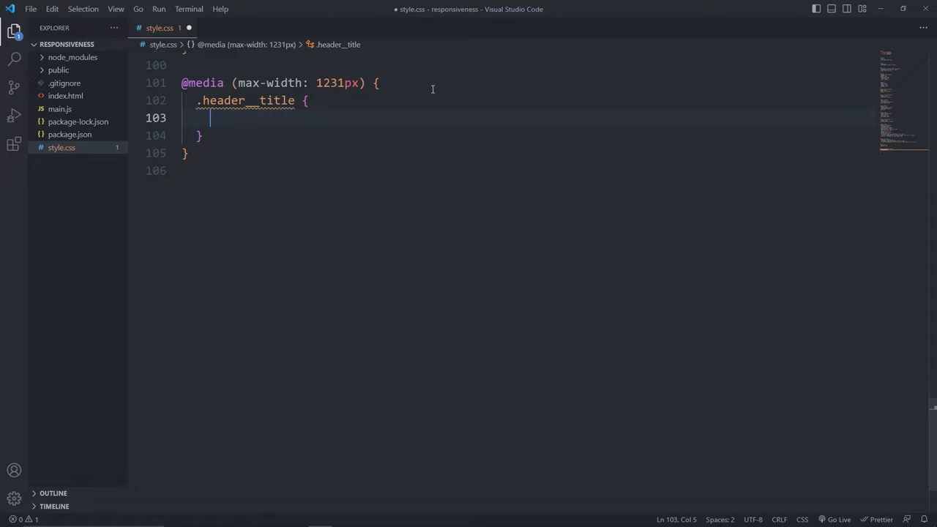
type("font-size: 1.5;")
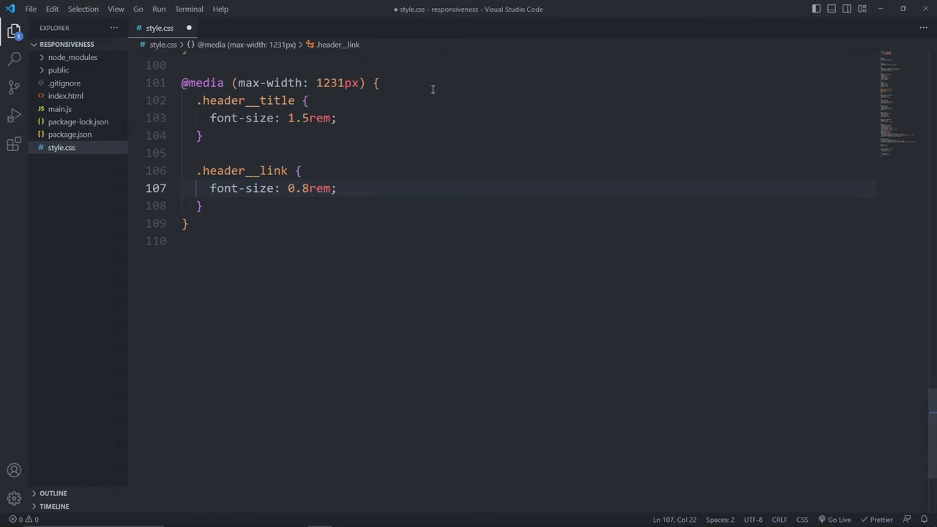
type(",")
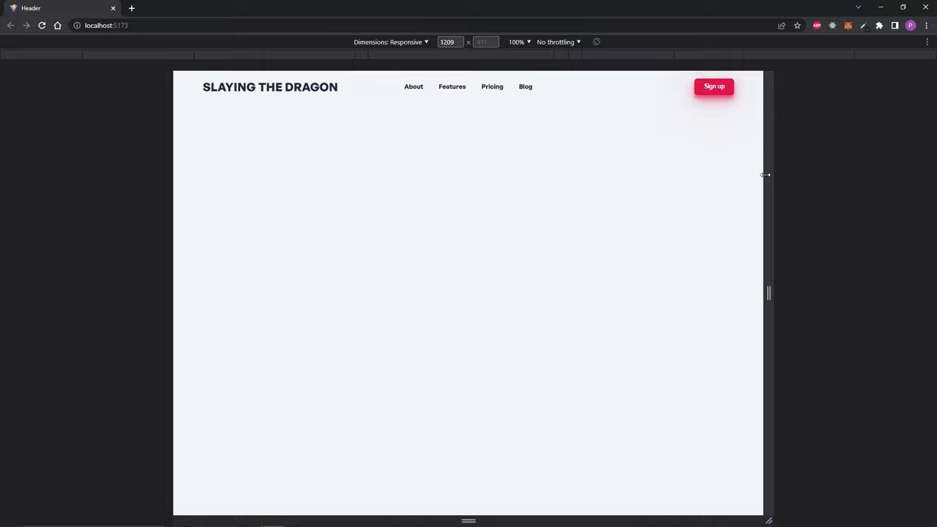
Narrow the header preview to 1209 px, just below the 1231px breakpoint.
left_click_drag(767, 292, 695, 292)
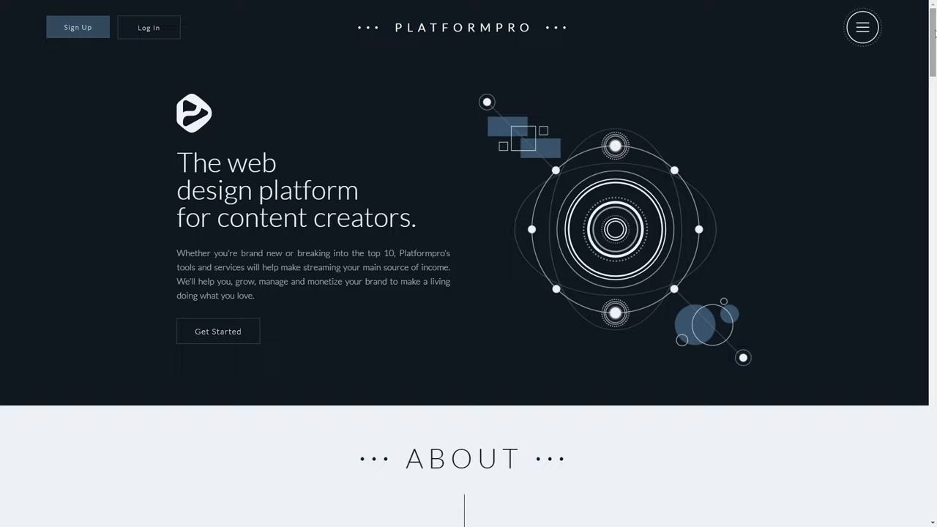
Scroll down through the Platformpro landing page sections.
scroll("down", 3)
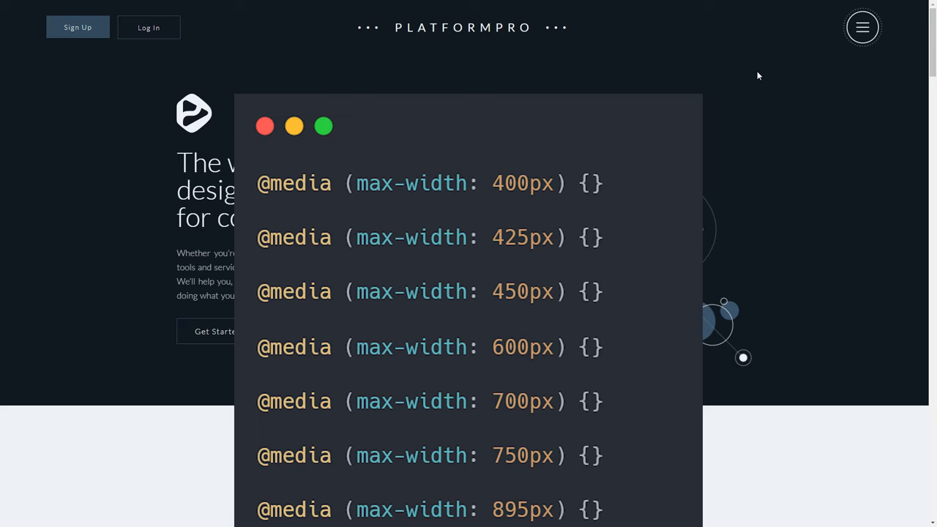
scroll("down", 3)
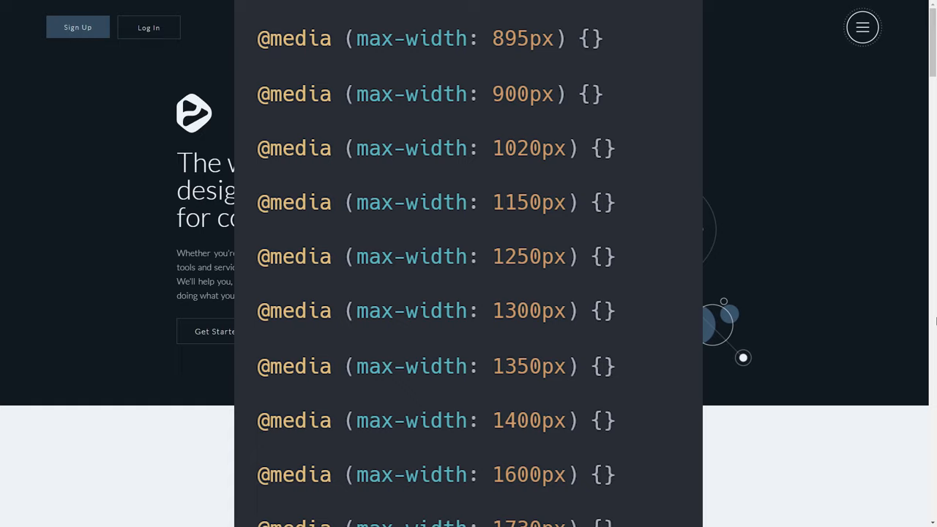
scroll("down", 3)
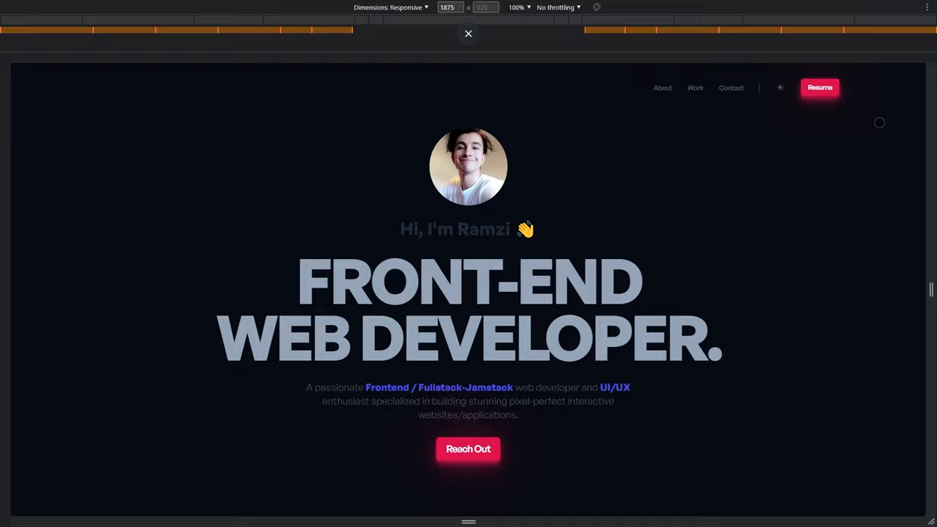
Scroll the portfolio page and resize its responsive preview to 1669 px wide.
scroll("down", 3)
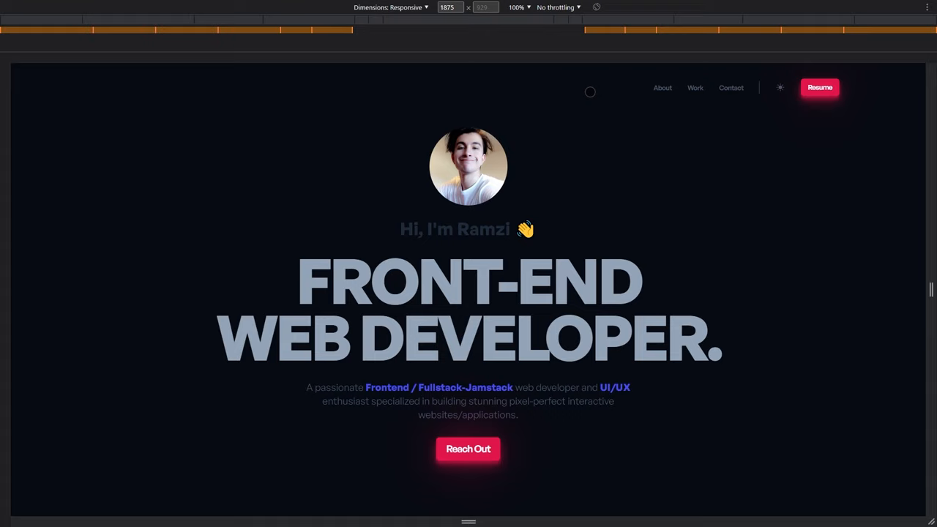
mouse_move(588, 95)
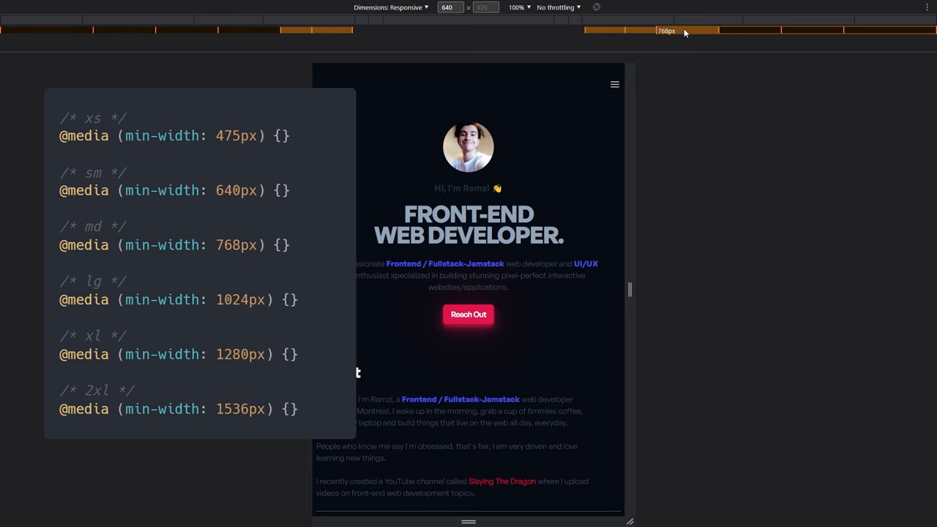
left_click_drag(684, 31, 871, 31)
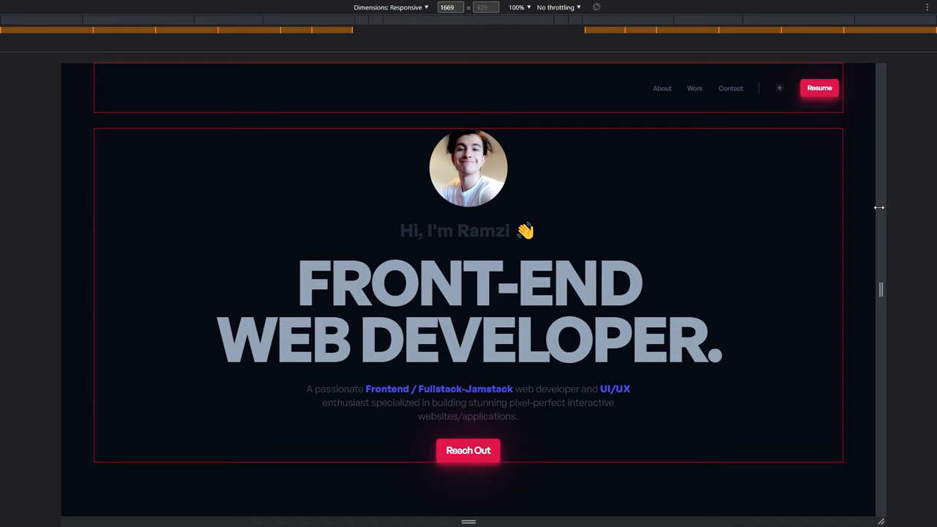
Shrink the portfolio preview from 1669 px to about 1317 px, watching outlined containers narrow.
left_click_drag(879, 207, 793, 223)
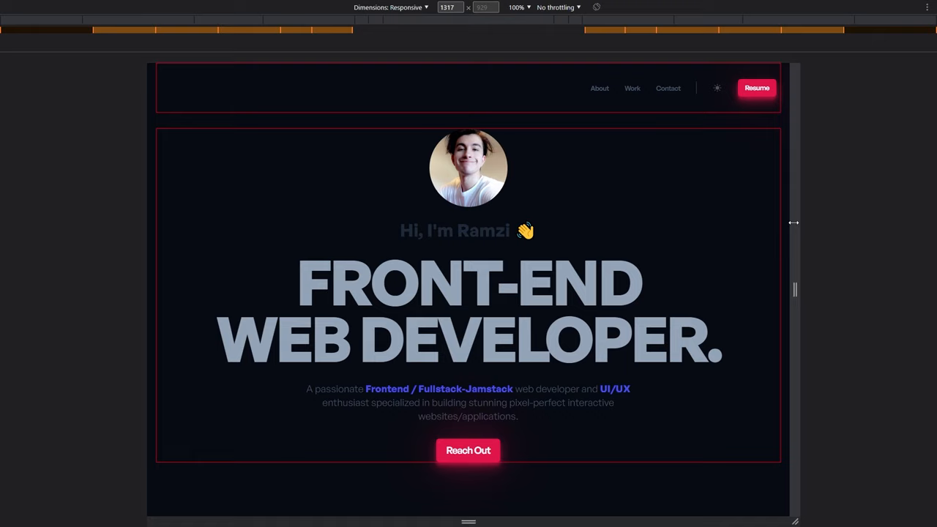
left_click_drag(793, 222, 635, 221)
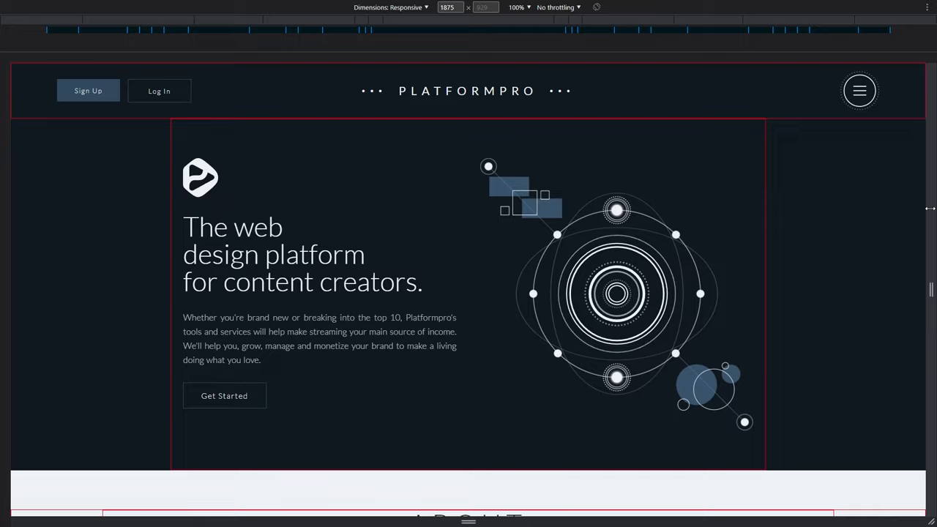
Narrow the Platformpro preview from 1875px to about 1091px so the hero stacks.
left_click_drag(929, 209, 739, 221)
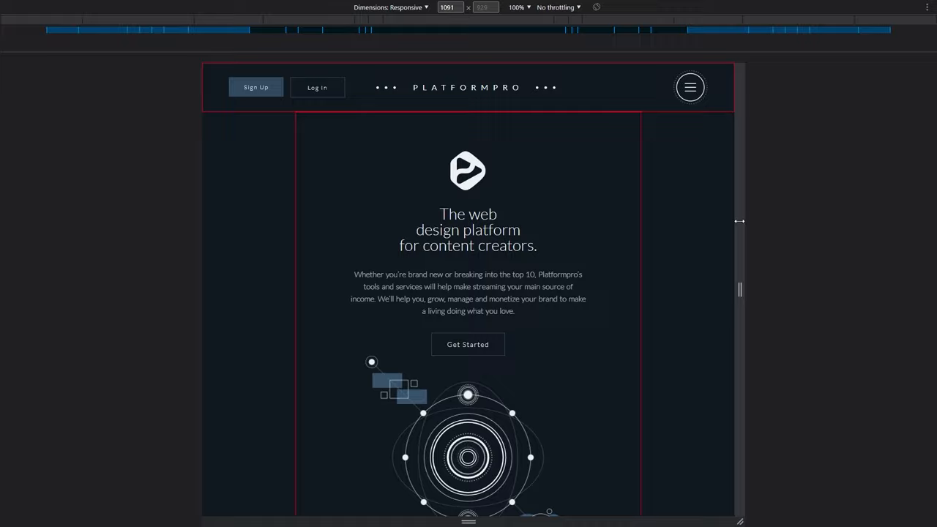
left_click_drag(739, 221, 557, 232)
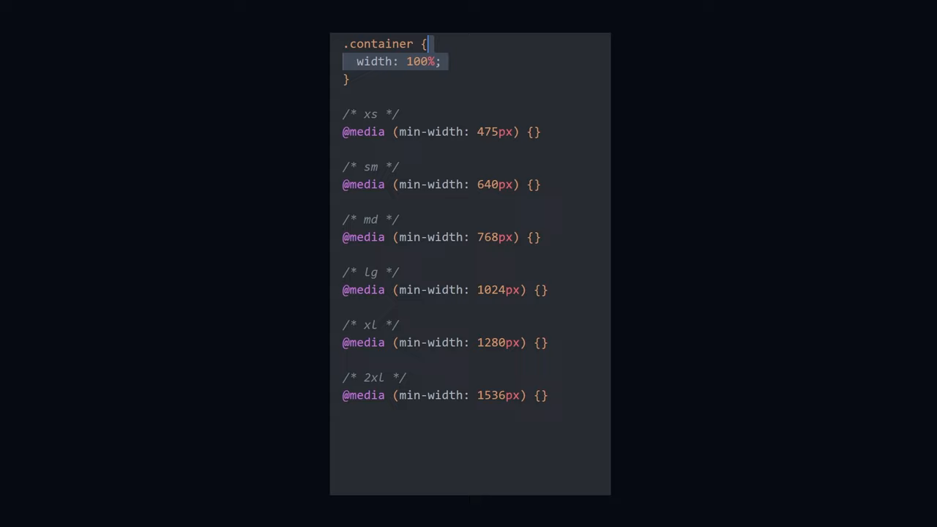
Add margin-left: auto and padding-left: 0.5rem to the .container rule.
type("margin-left: auto;")
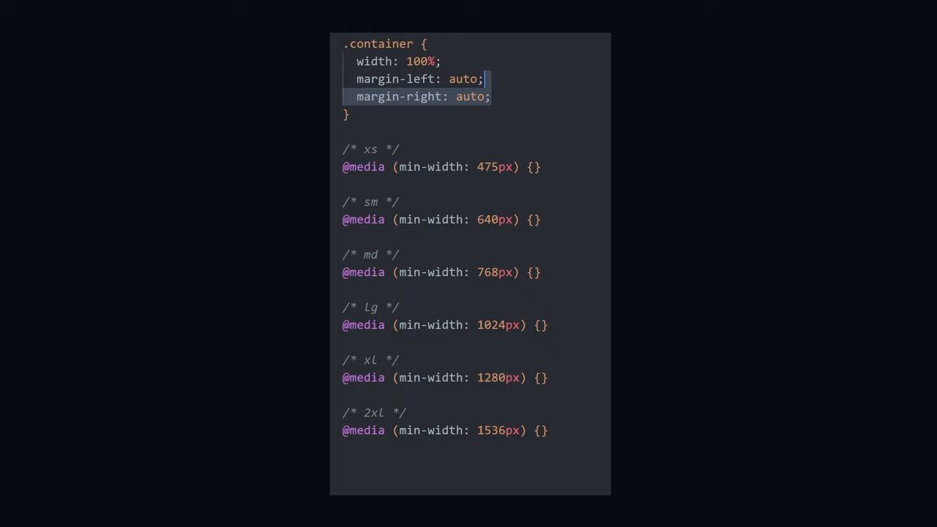
type("padding-left: 0.5rem;")
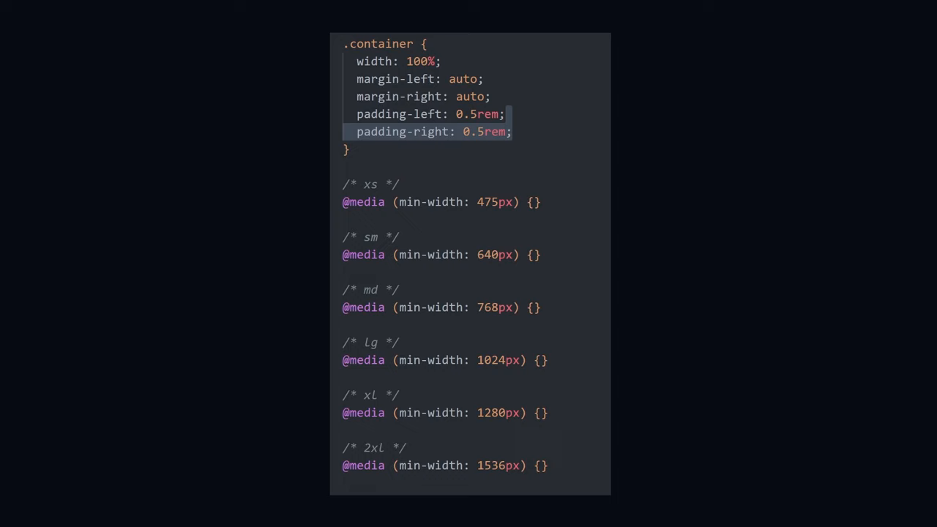